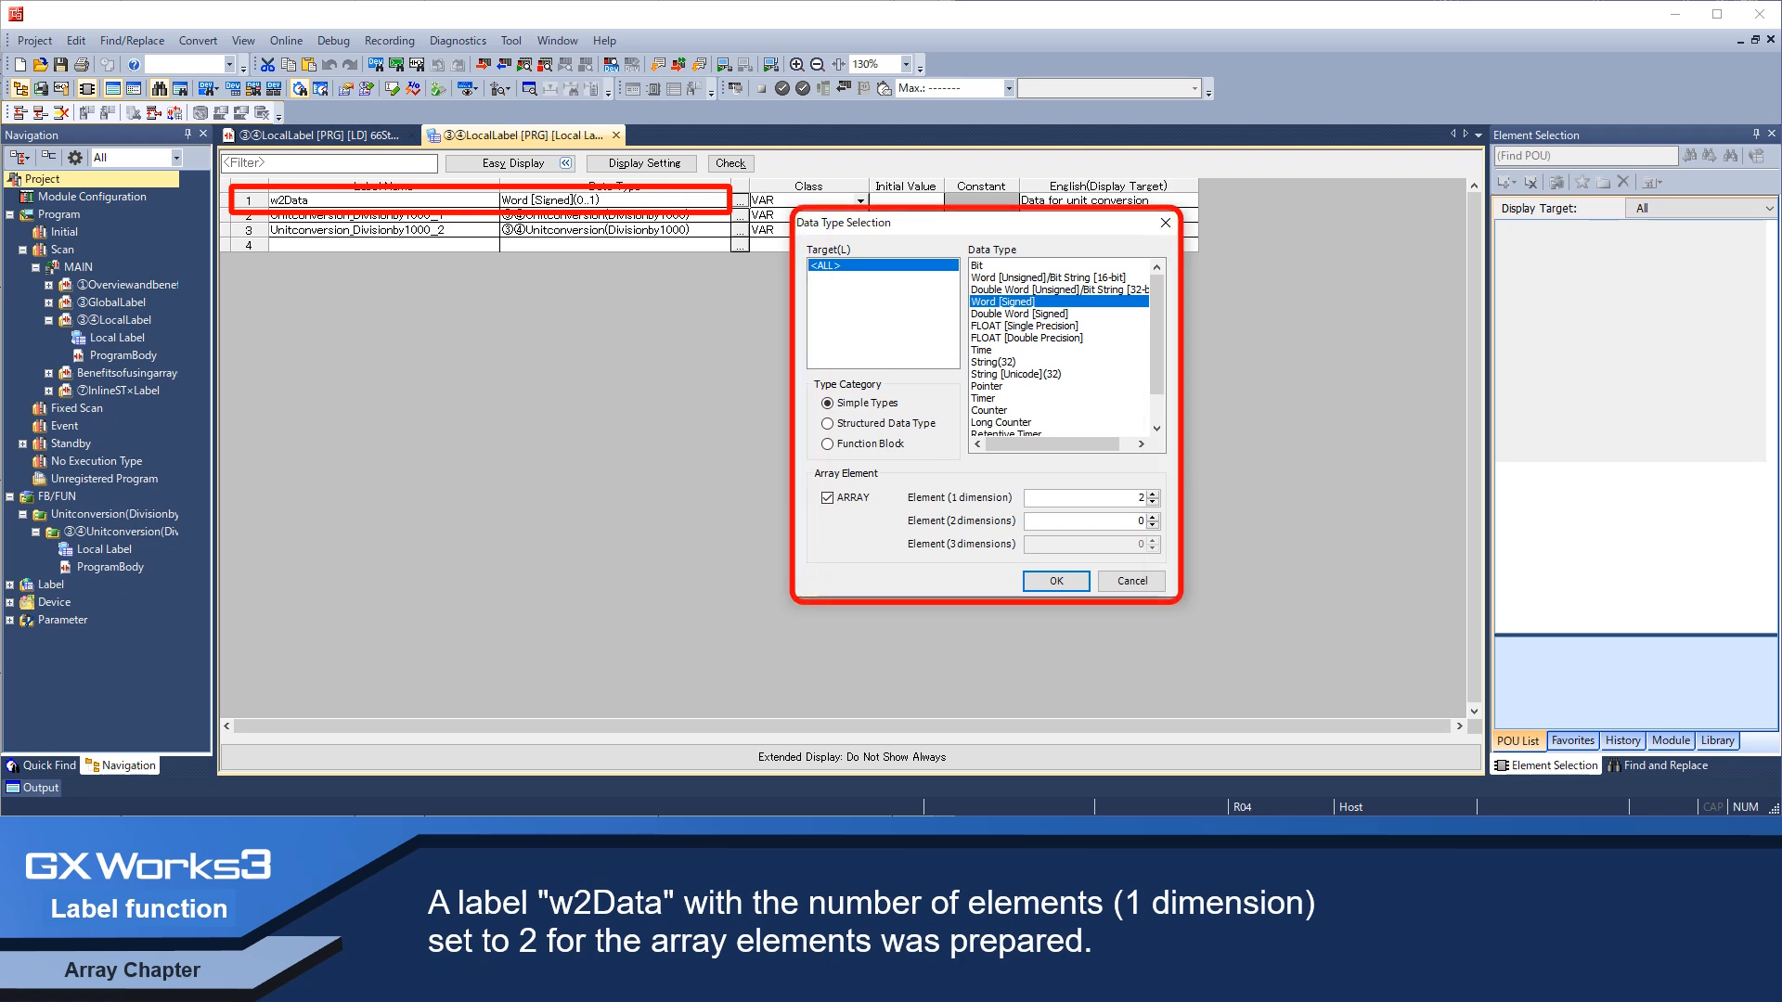
{"action": "left_click", "coordinate": [1028, 301]}
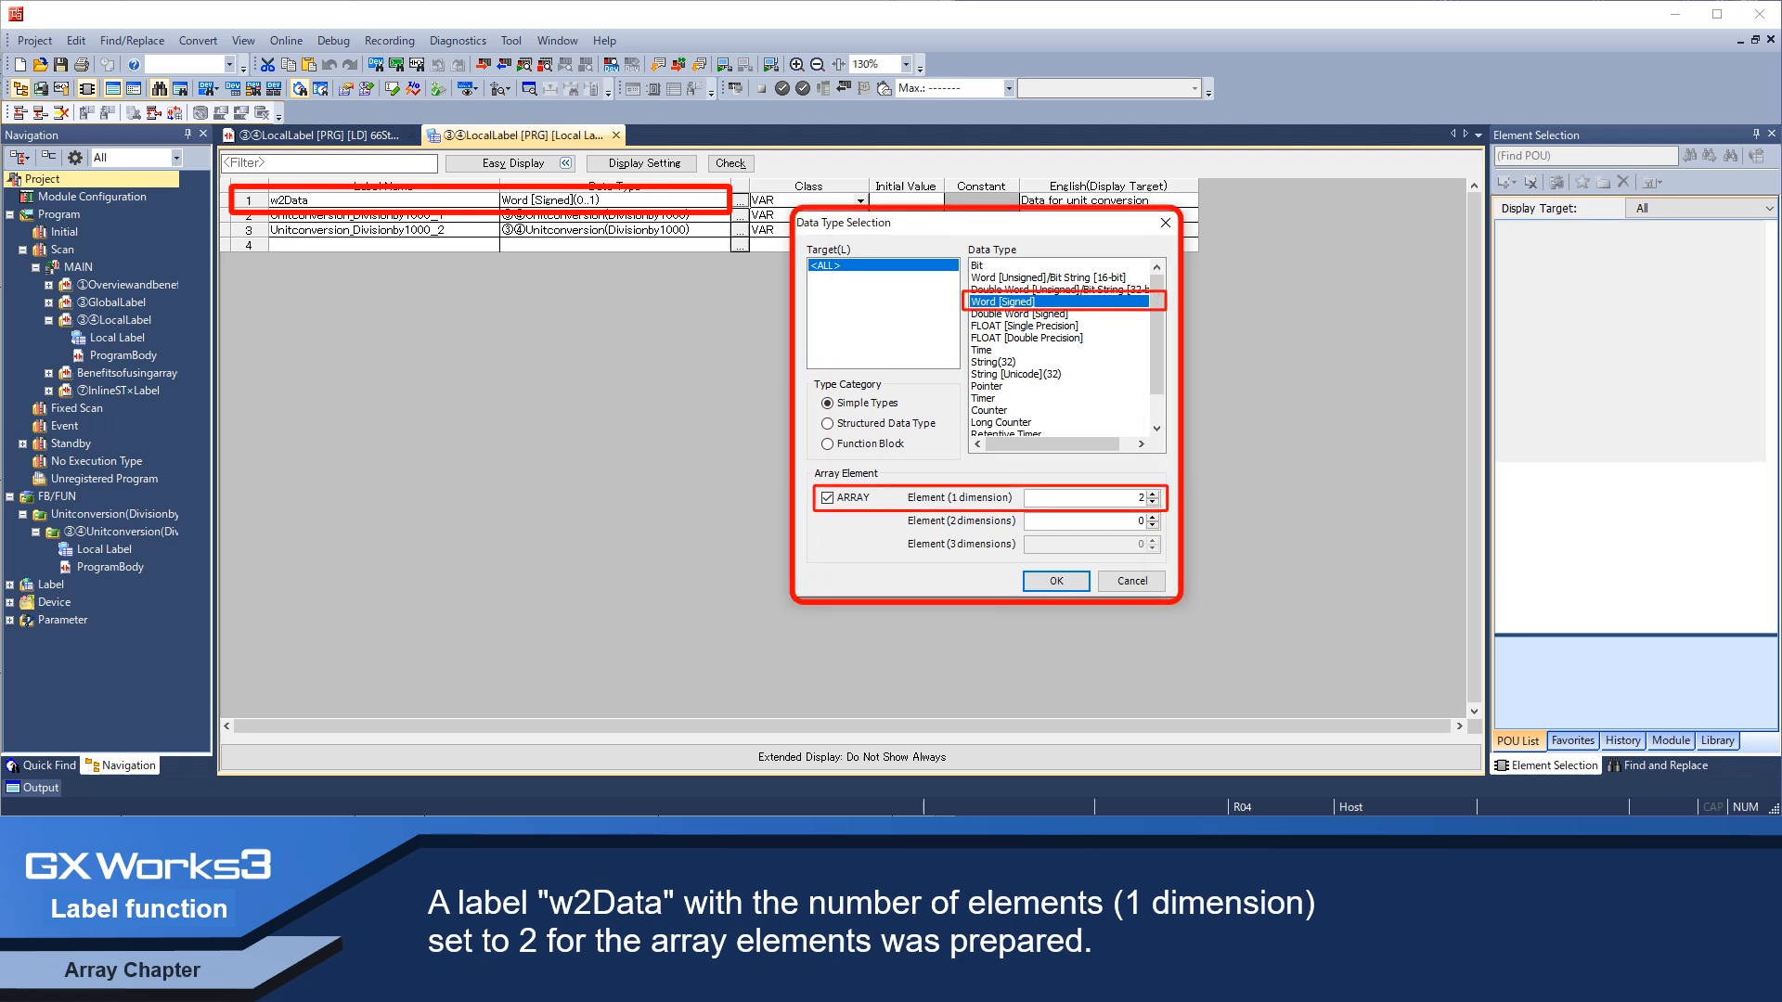